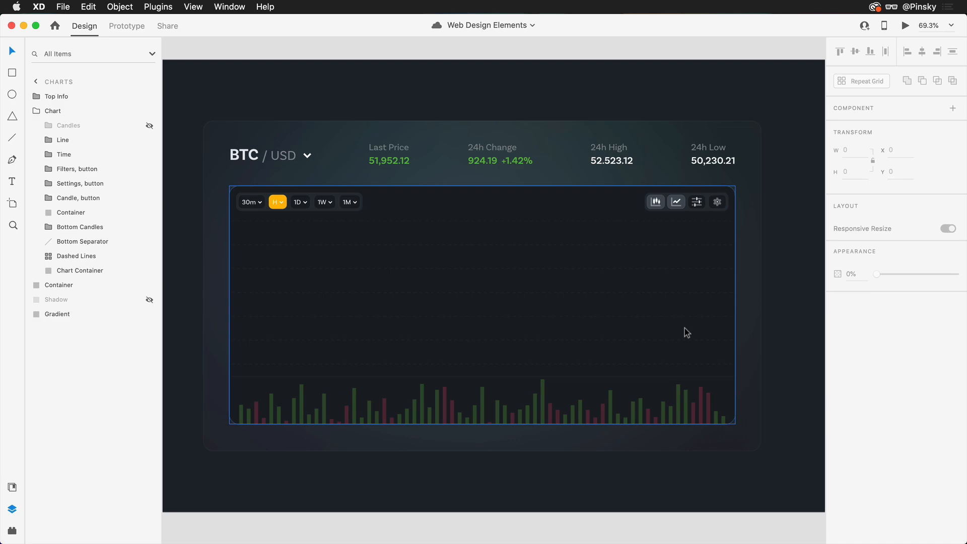
{"action": "mouse_move", "coordinate": [518, 212]}
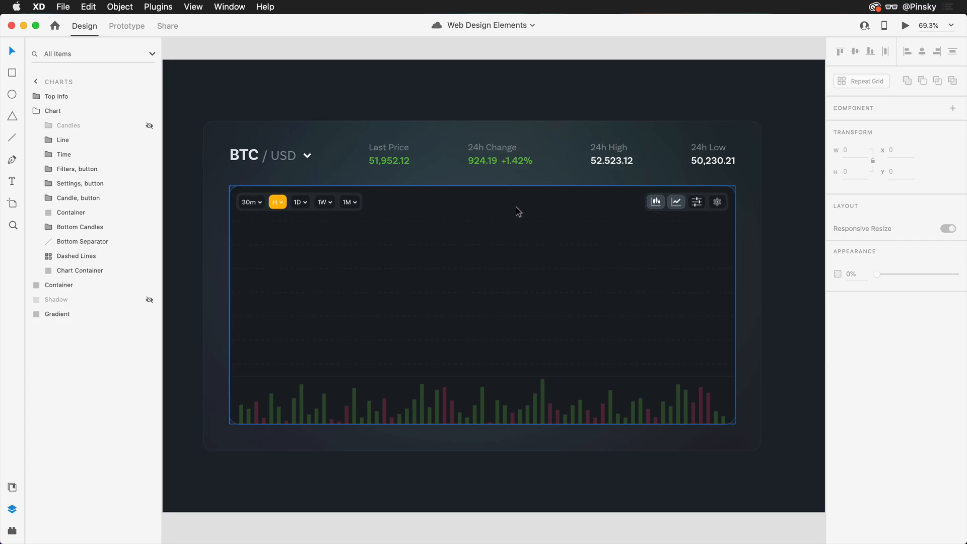
Step: Draw a horizontal line across the chart container and bring up its border colour
{"action": "left_click", "coordinate": [80, 270]}
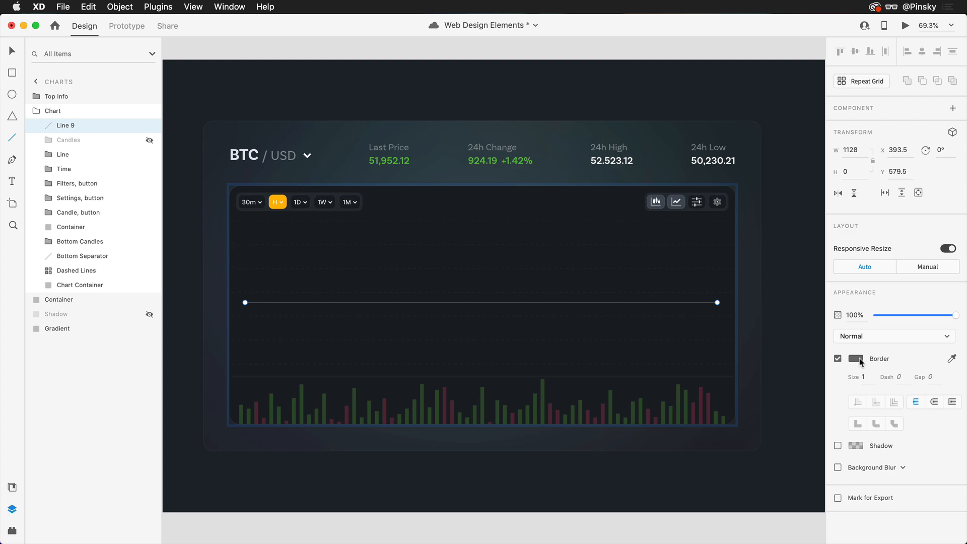
{"action": "left_click", "coordinate": [855, 359]}
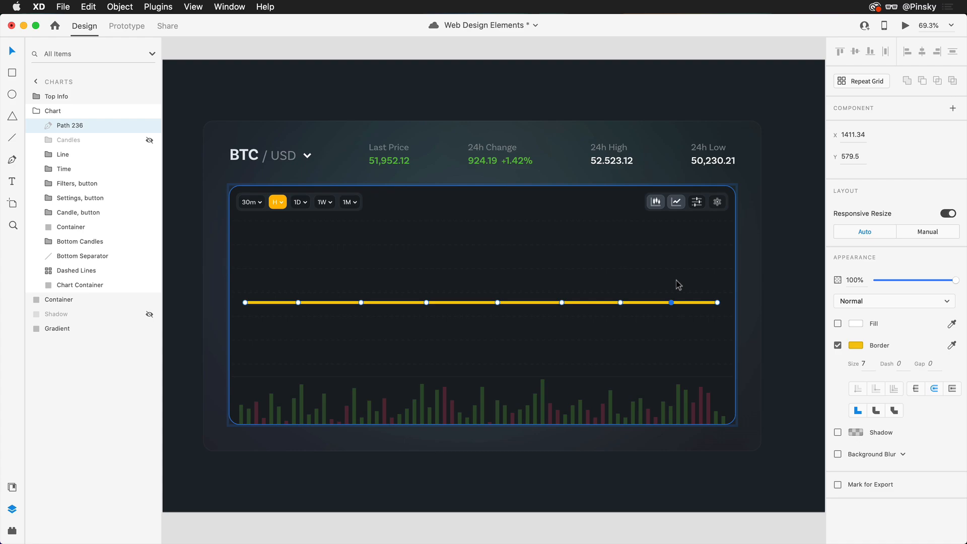
{"action": "mouse_move", "coordinate": [672, 306]}
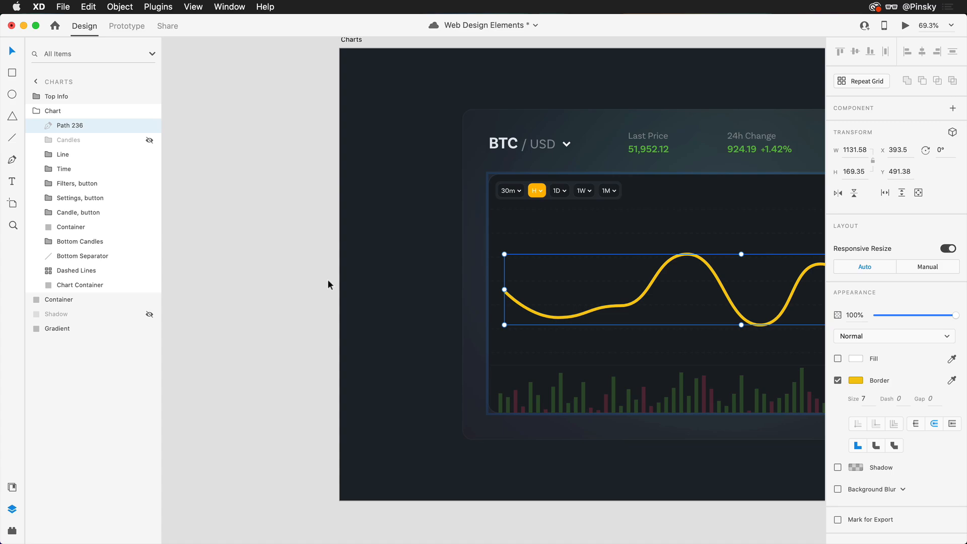
{"action": "mouse_move", "coordinate": [601, 312]}
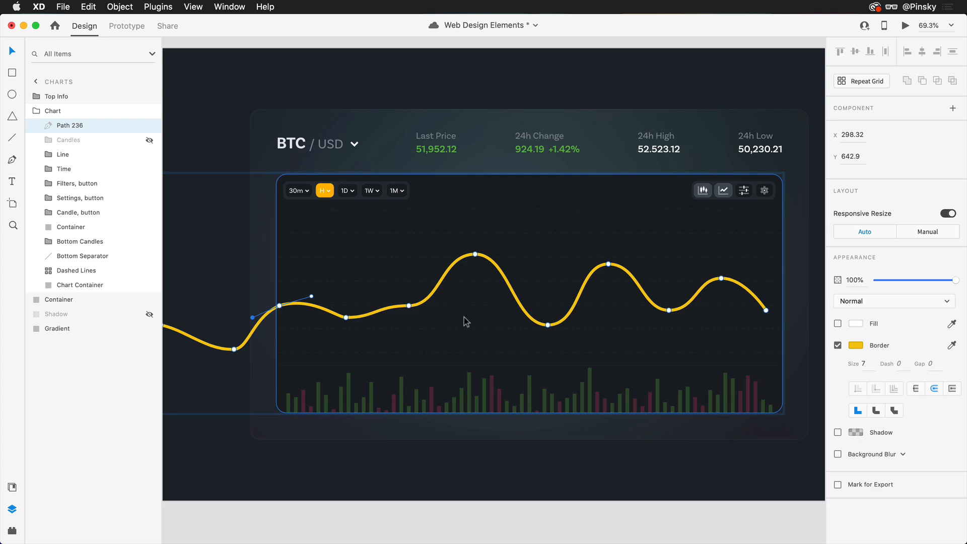
Step: Finish shaping the wavy yellow curve and rename its layer to Line
{"action": "left_click", "coordinate": [62, 126]}
{"action": "type", "text": "Line"}
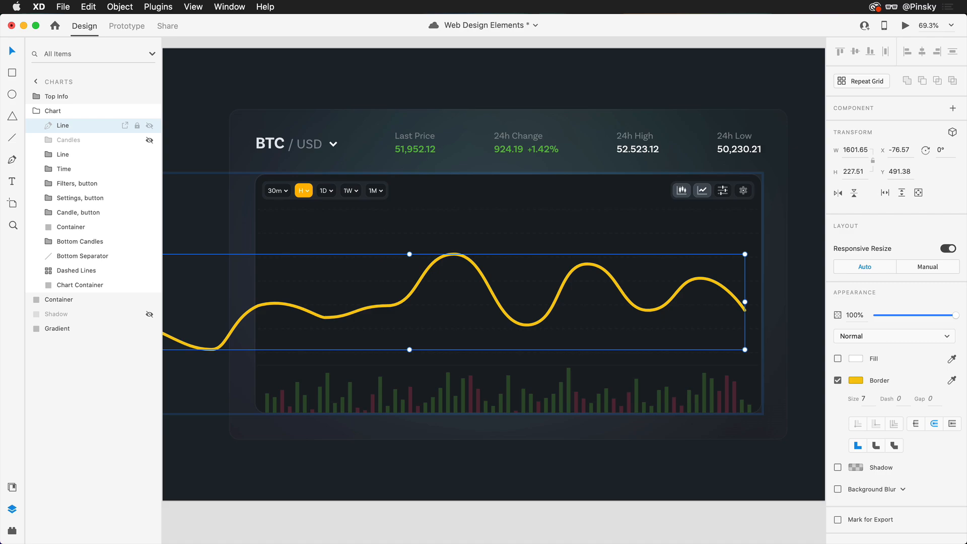
{"action": "double_click", "coordinate": [325, 320]}
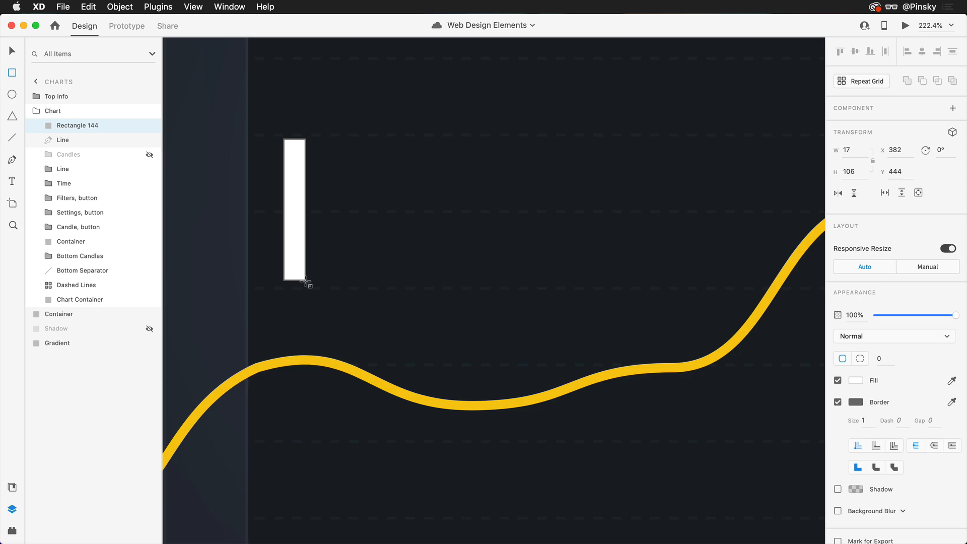
Step: Fill the candle body green #71D333 and fit the thin wick over its centre
{"action": "left_click", "coordinate": [856, 380]}
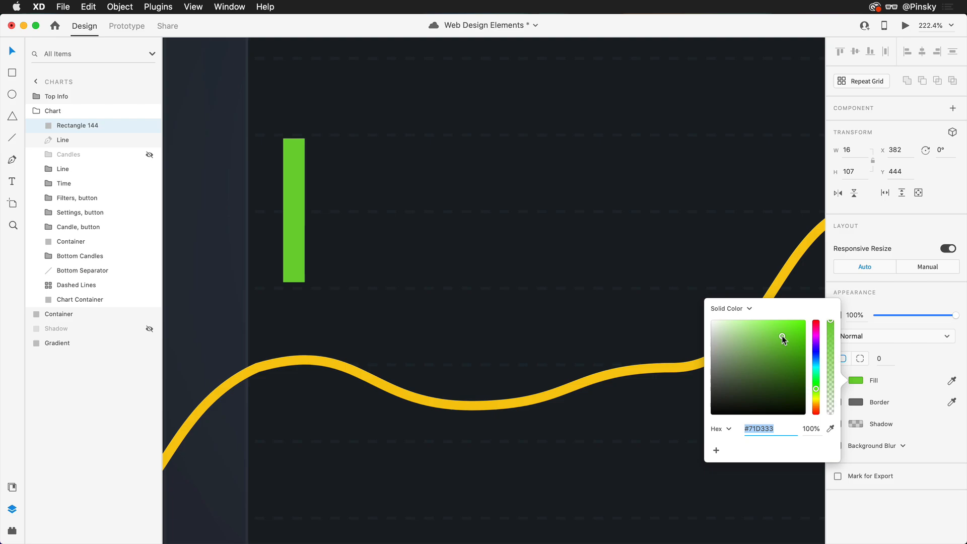
{"action": "left_click", "coordinate": [294, 209]}
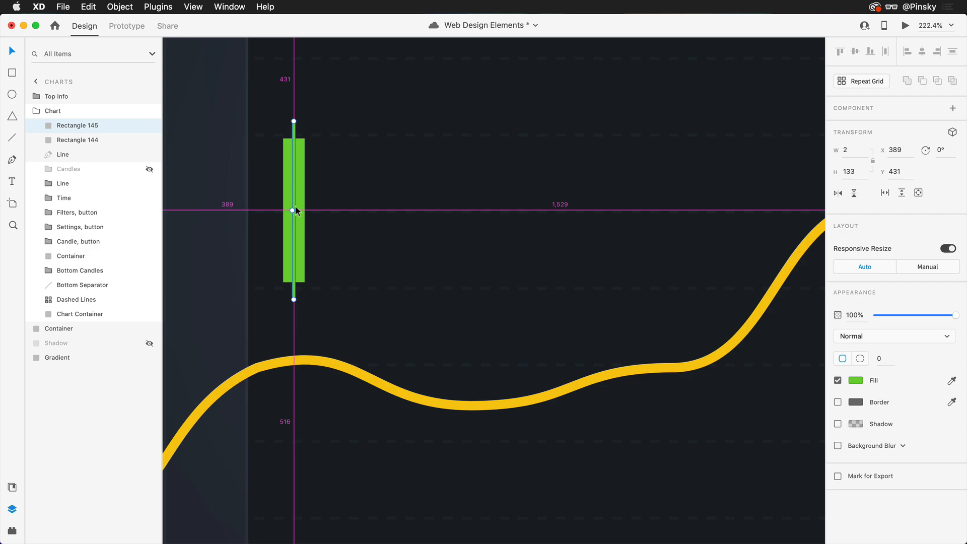
{"action": "left_click_drag", "start_coordinate": [294, 122], "coordinate": [294, 127]}
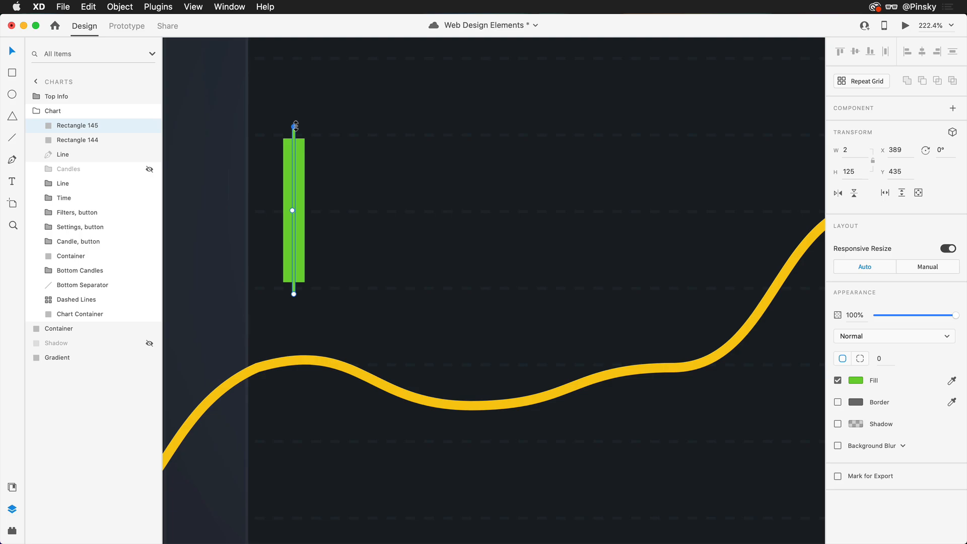
{"action": "mouse_move", "coordinate": [303, 159]}
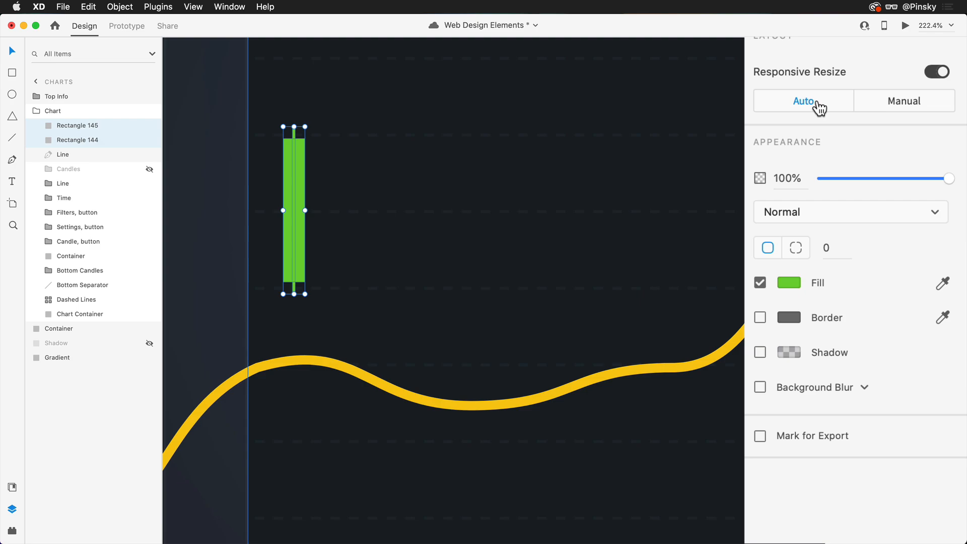
Step: Group the candle as Green, duplicate it with a red fill and name the copy Red
{"action": "left_click", "coordinate": [904, 100]}
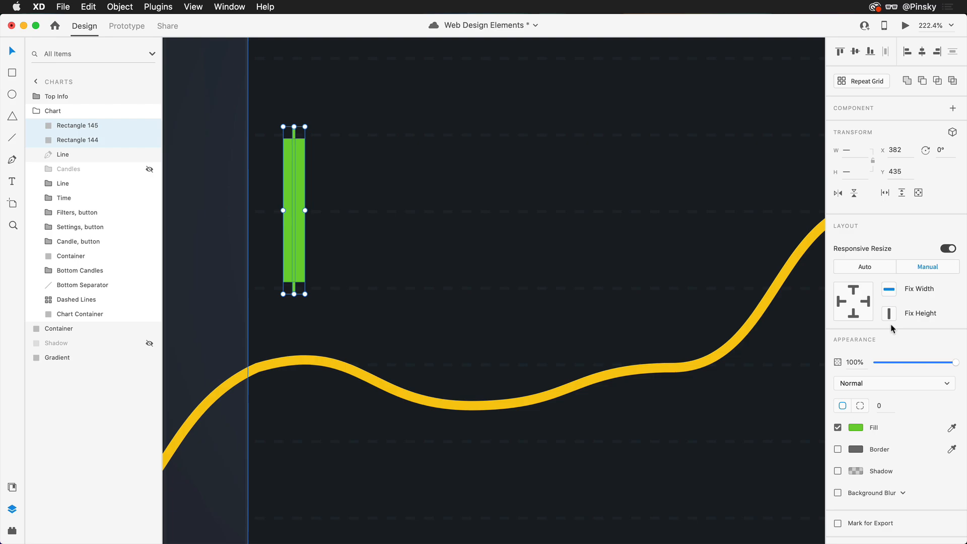
{"action": "mouse_move", "coordinate": [294, 163]}
{"action": "type", "text": "Green"}
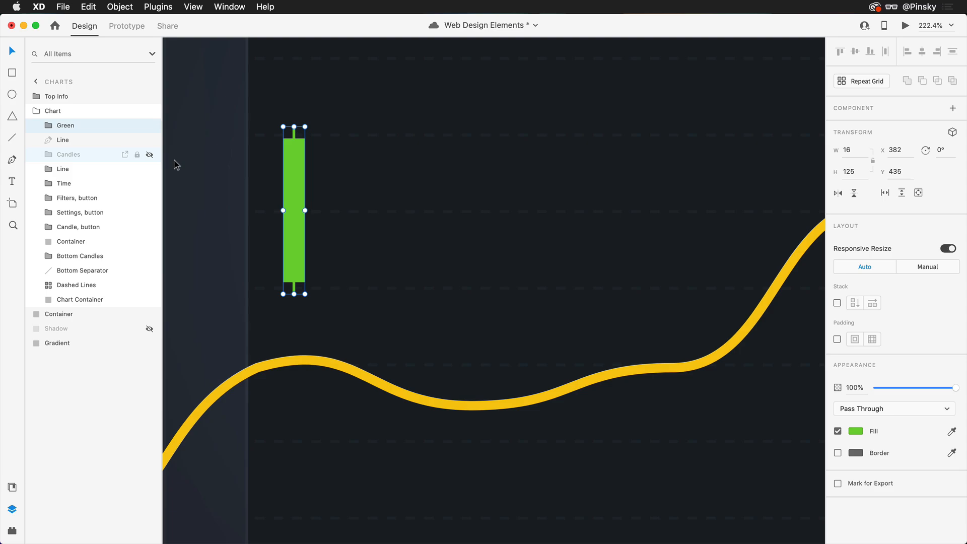
{"action": "left_click", "coordinate": [856, 430]}
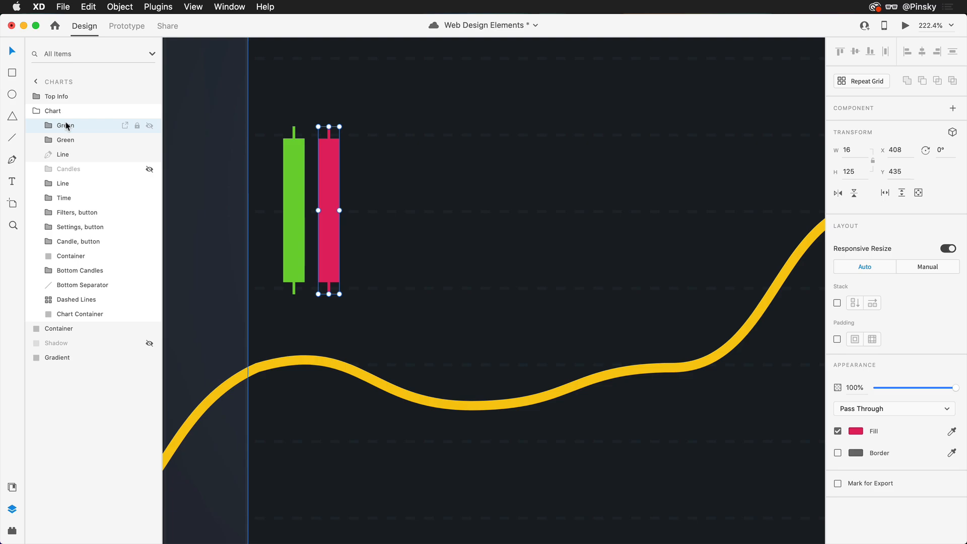
{"action": "double_click", "coordinate": [65, 125]}
{"action": "type", "text": "Red"}
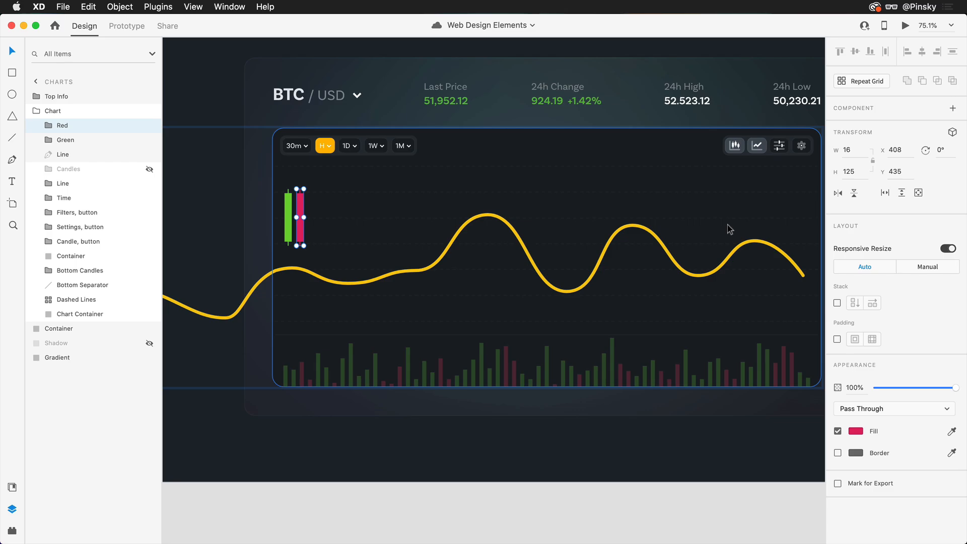
Step: Show the installed plugins list with the candle pair selected
{"action": "left_click", "coordinate": [12, 513]}
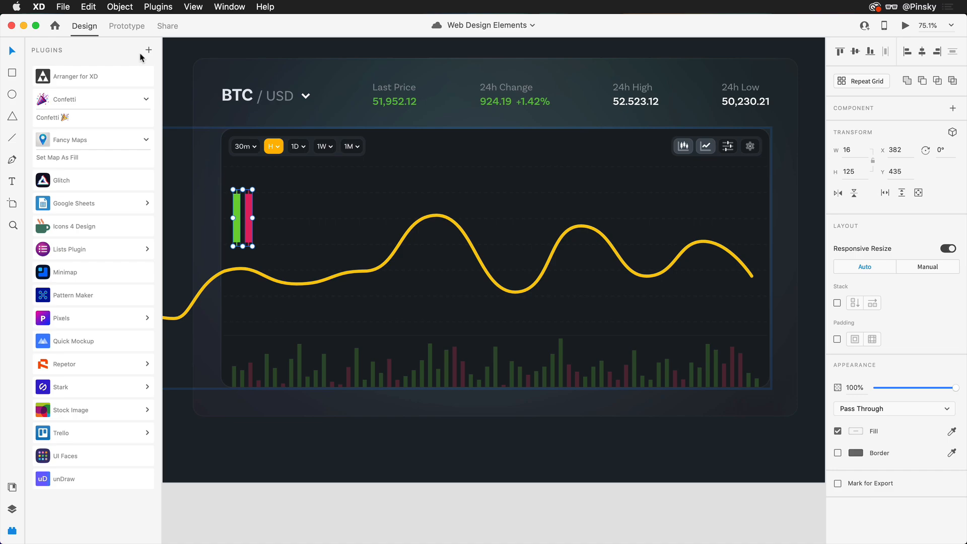
Step: Run Confetti with 40 columns, 1 row and randomized scale 10–100% on the candle pair
{"action": "left_click", "coordinate": [61, 100]}
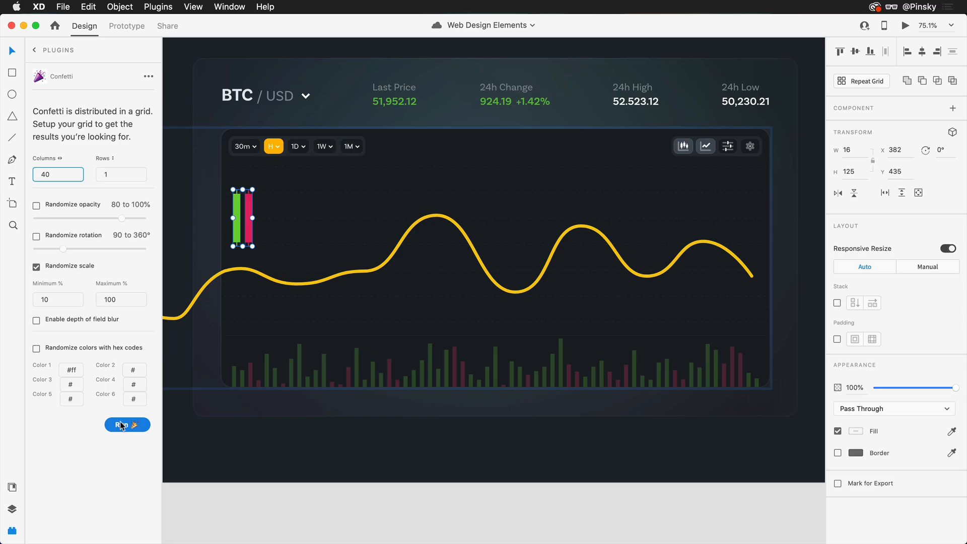
{"action": "left_click", "coordinate": [119, 424]}
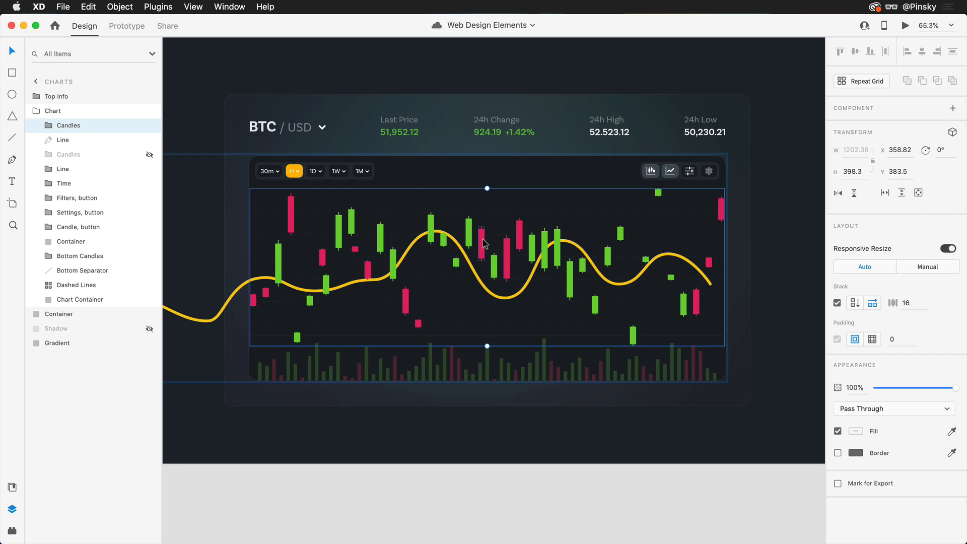
Step: Hide the random Candles group and reveal the prepared candlestick series
{"action": "left_click", "coordinate": [479, 265]}
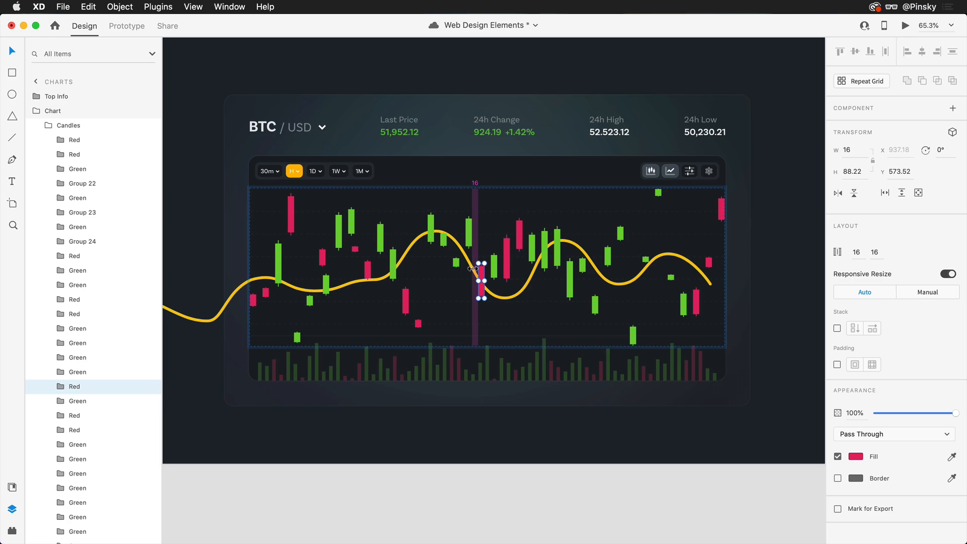
{"action": "left_click", "coordinate": [149, 154]}
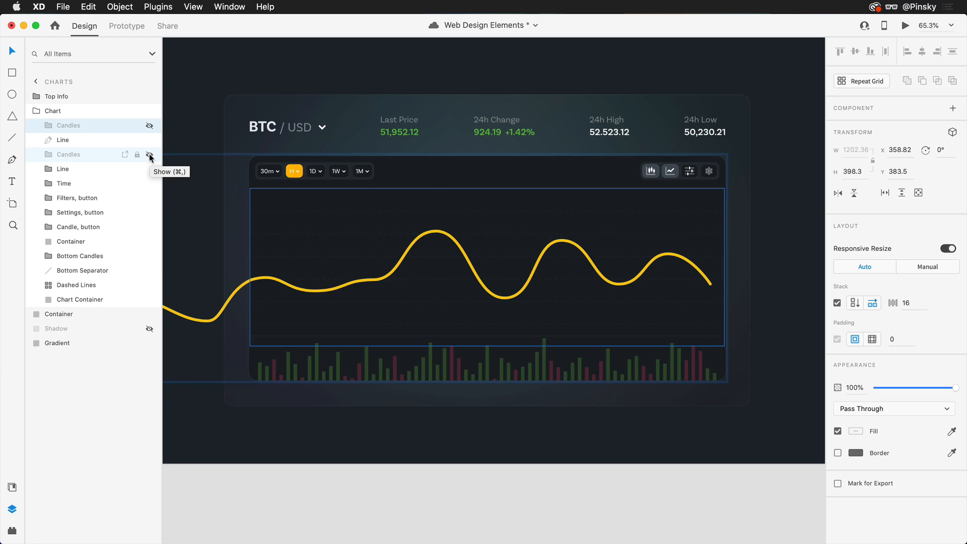
{"action": "left_click", "coordinate": [151, 154]}
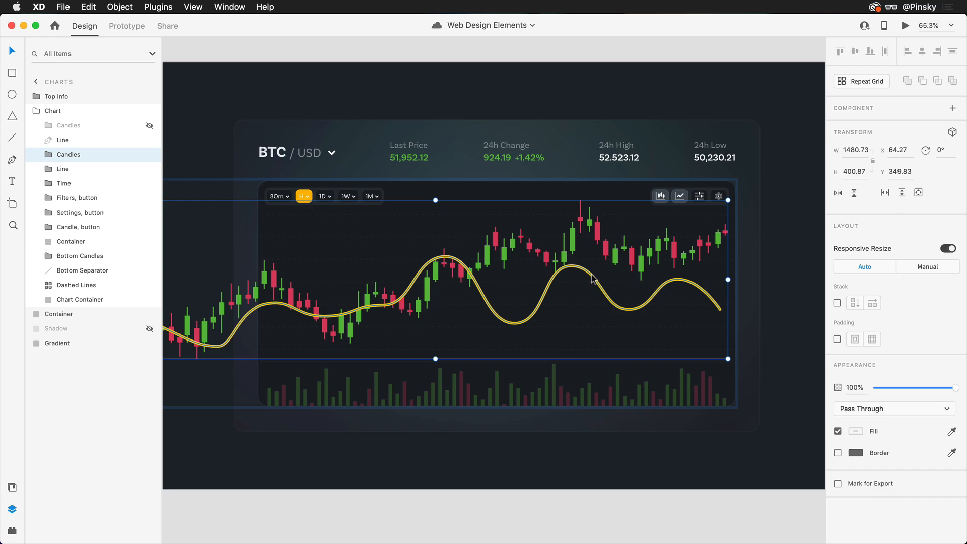
Step: Make the Candles and Line layers a horizontal scroll group at the chart's width
{"action": "left_click", "coordinate": [837, 452]}
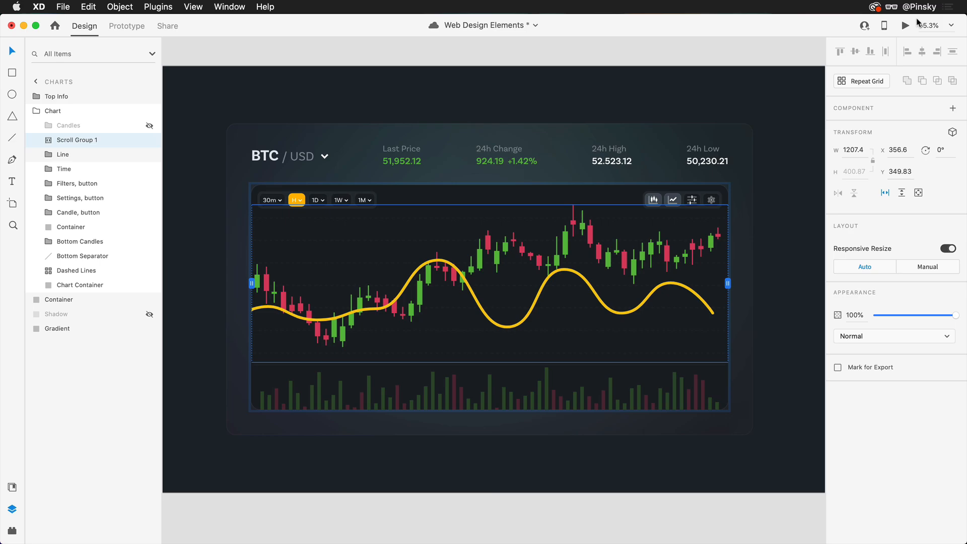
{"action": "left_click", "coordinate": [906, 26]}
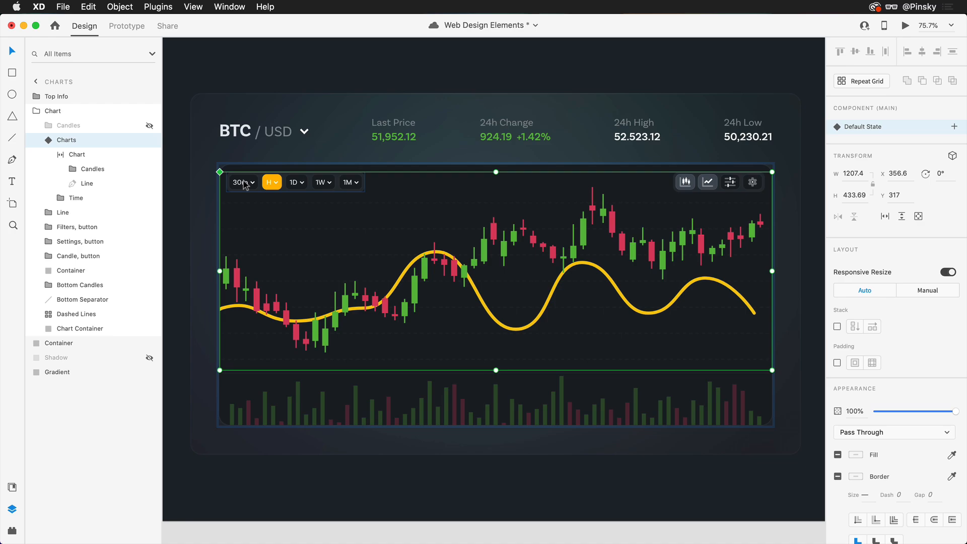
Step: Select the 30m time button inside the new Charts component
{"action": "left_click", "coordinate": [88, 183]}
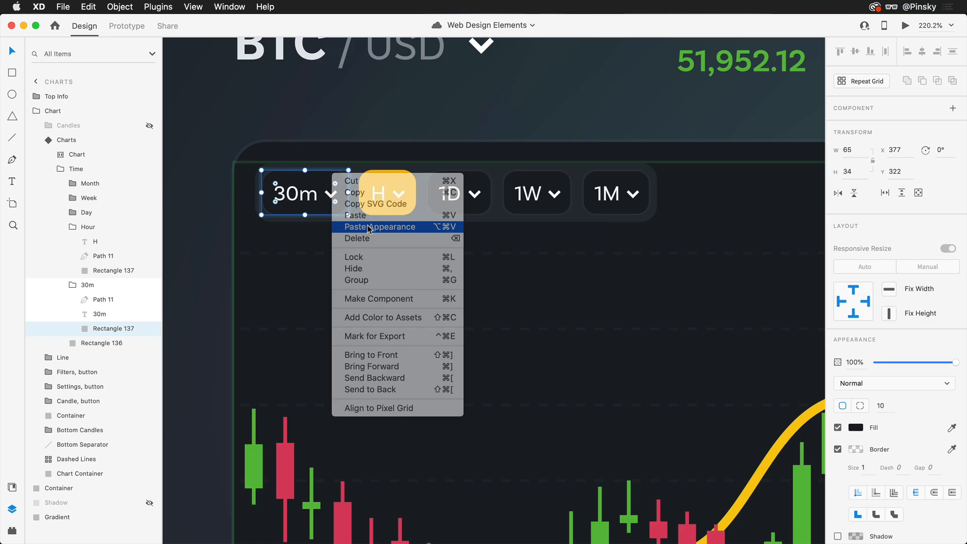
Step: Give the 30m button the highlighted appearance in the new 30m state
{"action": "left_click", "coordinate": [378, 227]}
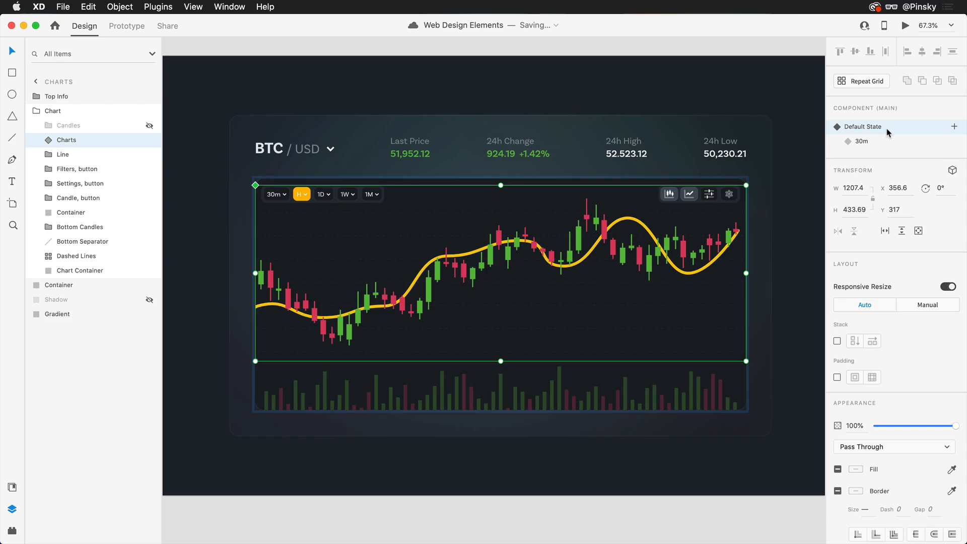
Step: Enter Prototype mode to wire interactions onto the chart component
{"action": "left_click", "coordinate": [127, 26]}
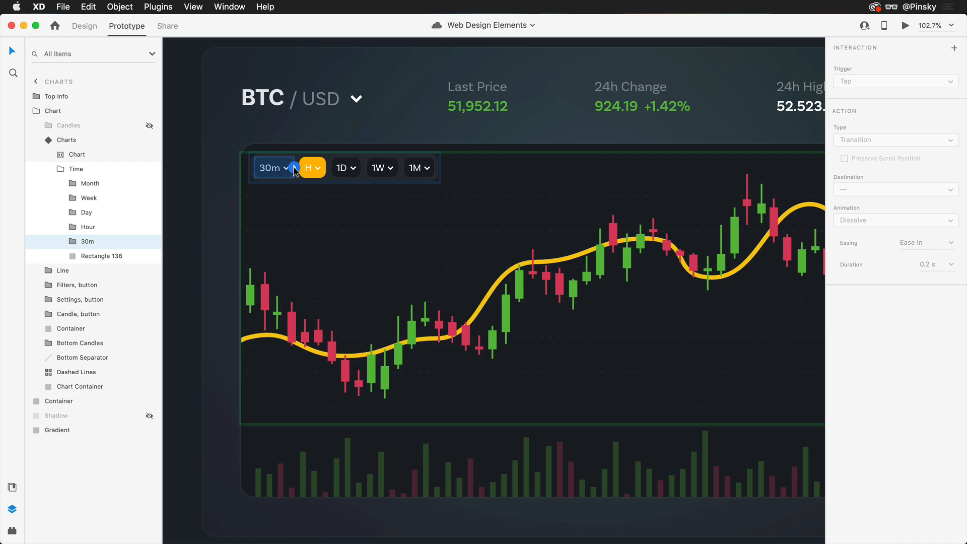
Step: Select the 30m option to attach a Tap trigger transitioning to the 30m state
{"action": "left_click", "coordinate": [895, 189]}
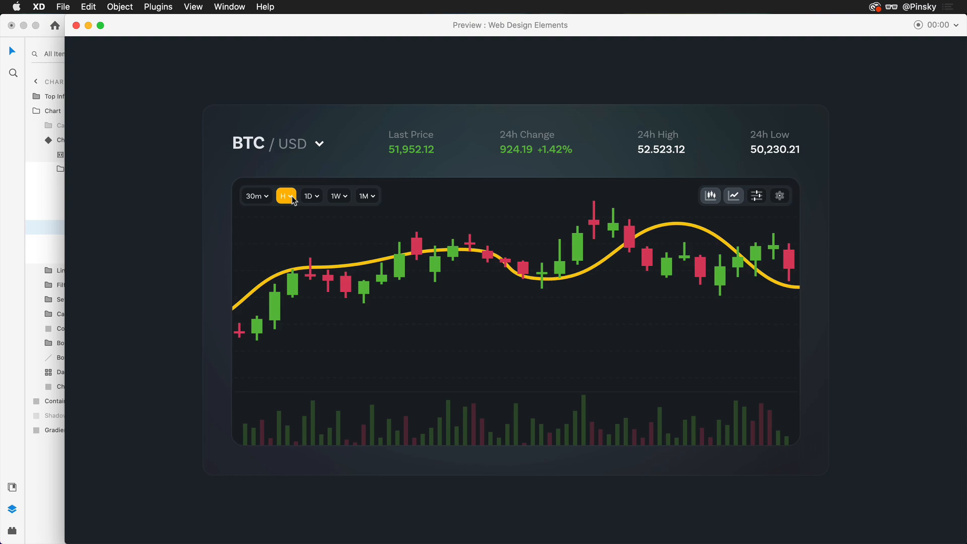
Step: Tap H in the preview window to return the chart to its hourly default state
{"action": "left_click", "coordinate": [285, 196]}
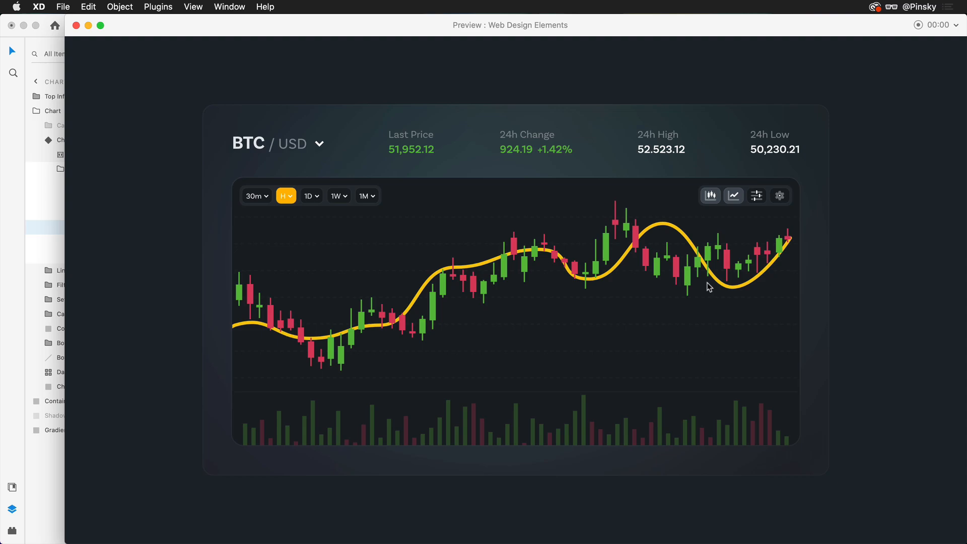